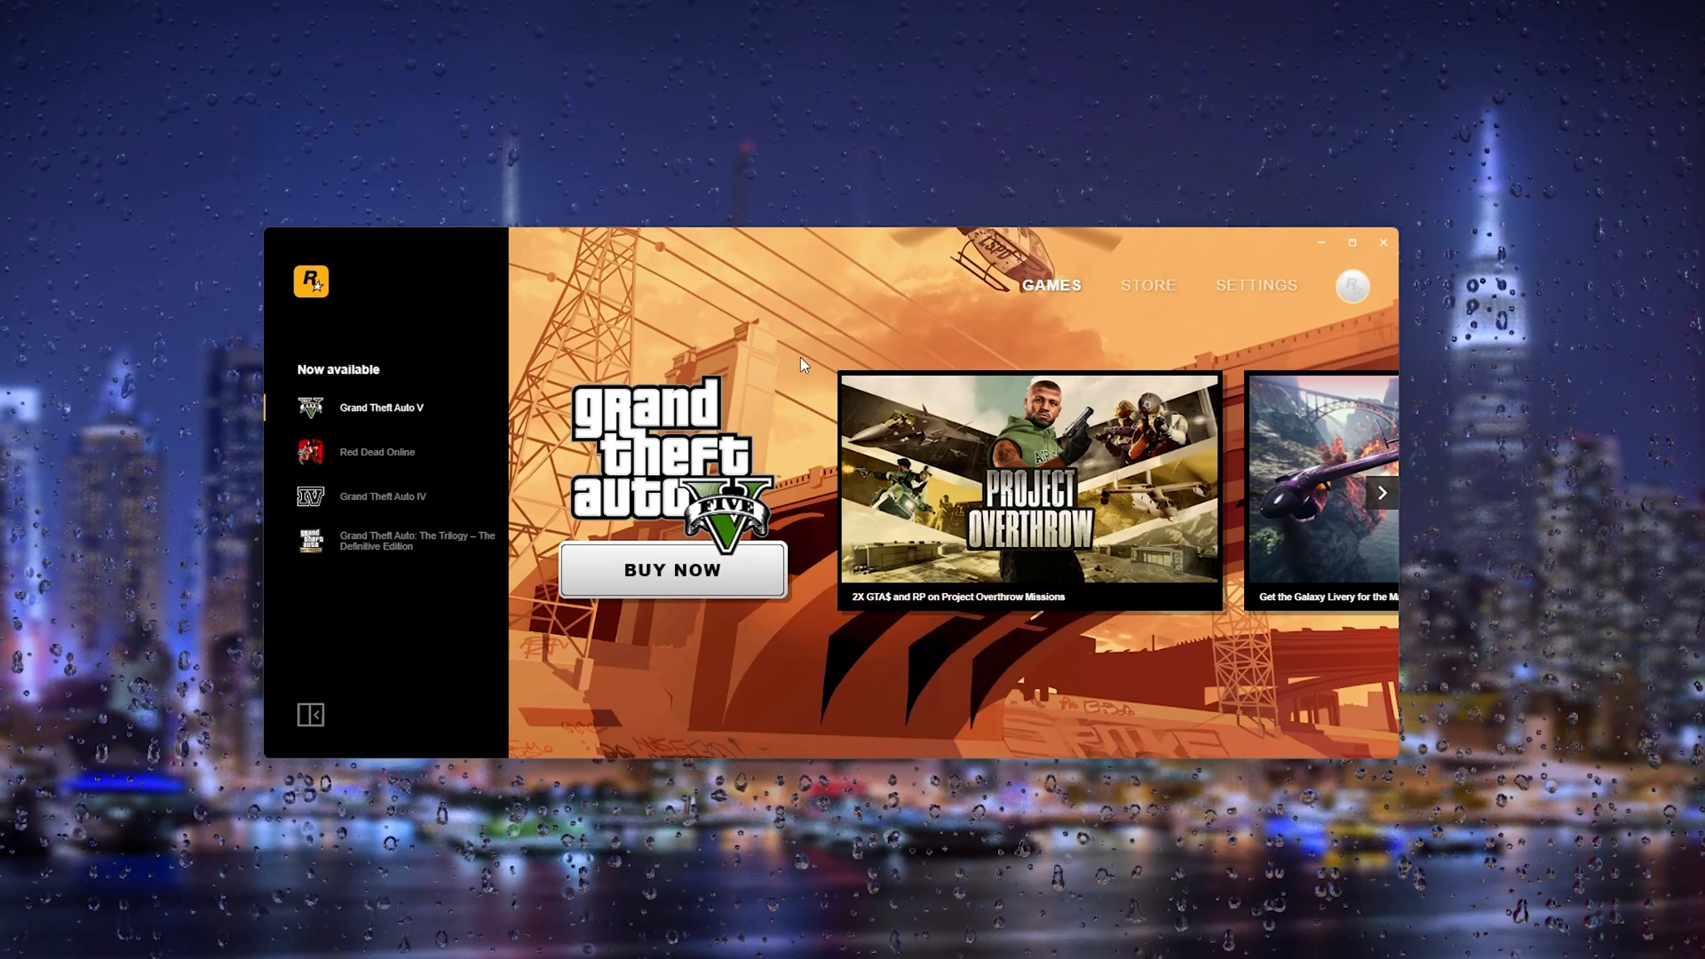
mouse_move(761, 352)
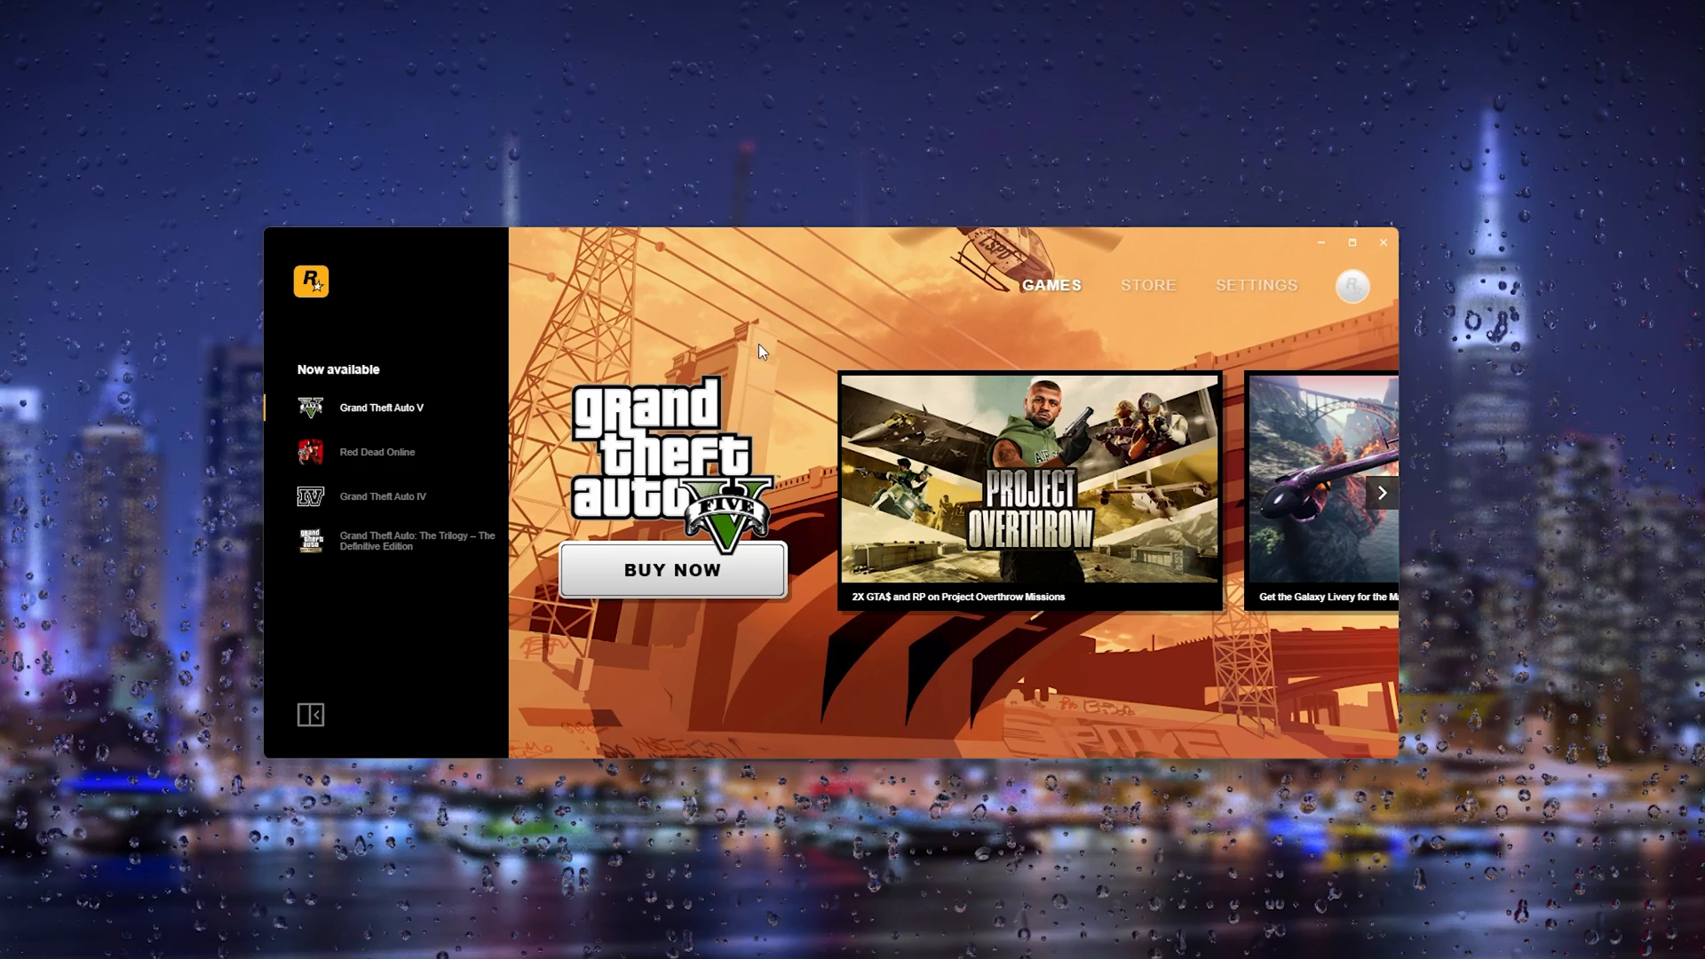
mouse_move(770, 375)
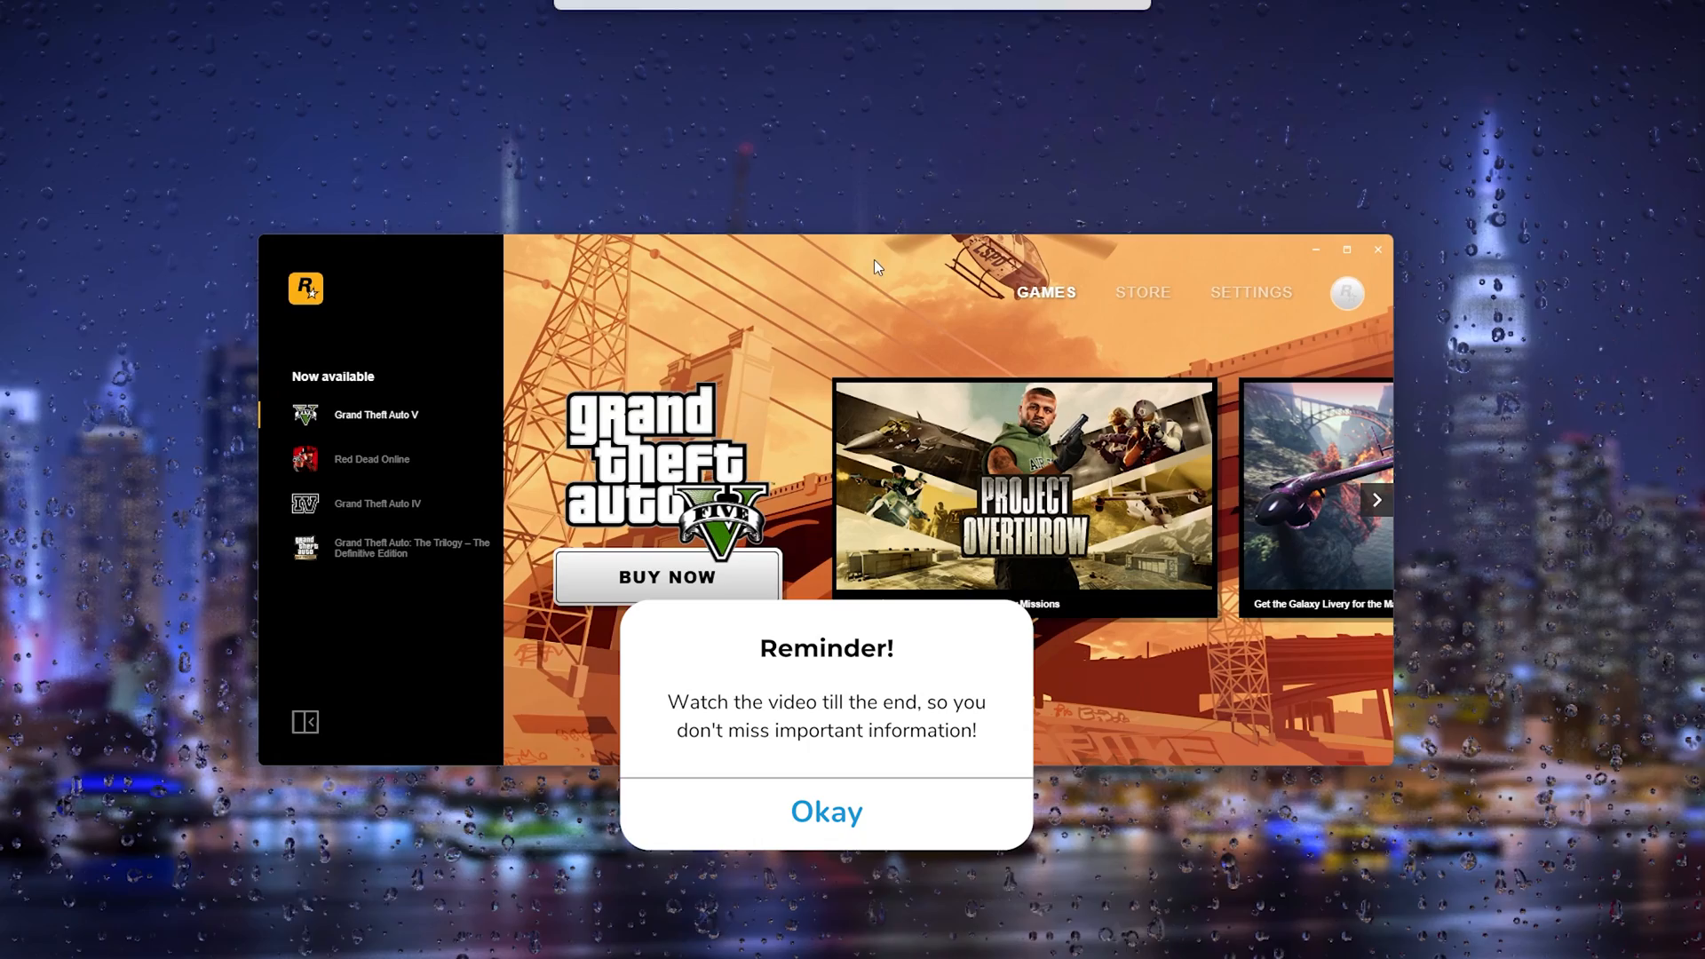
mouse_move(820, 394)
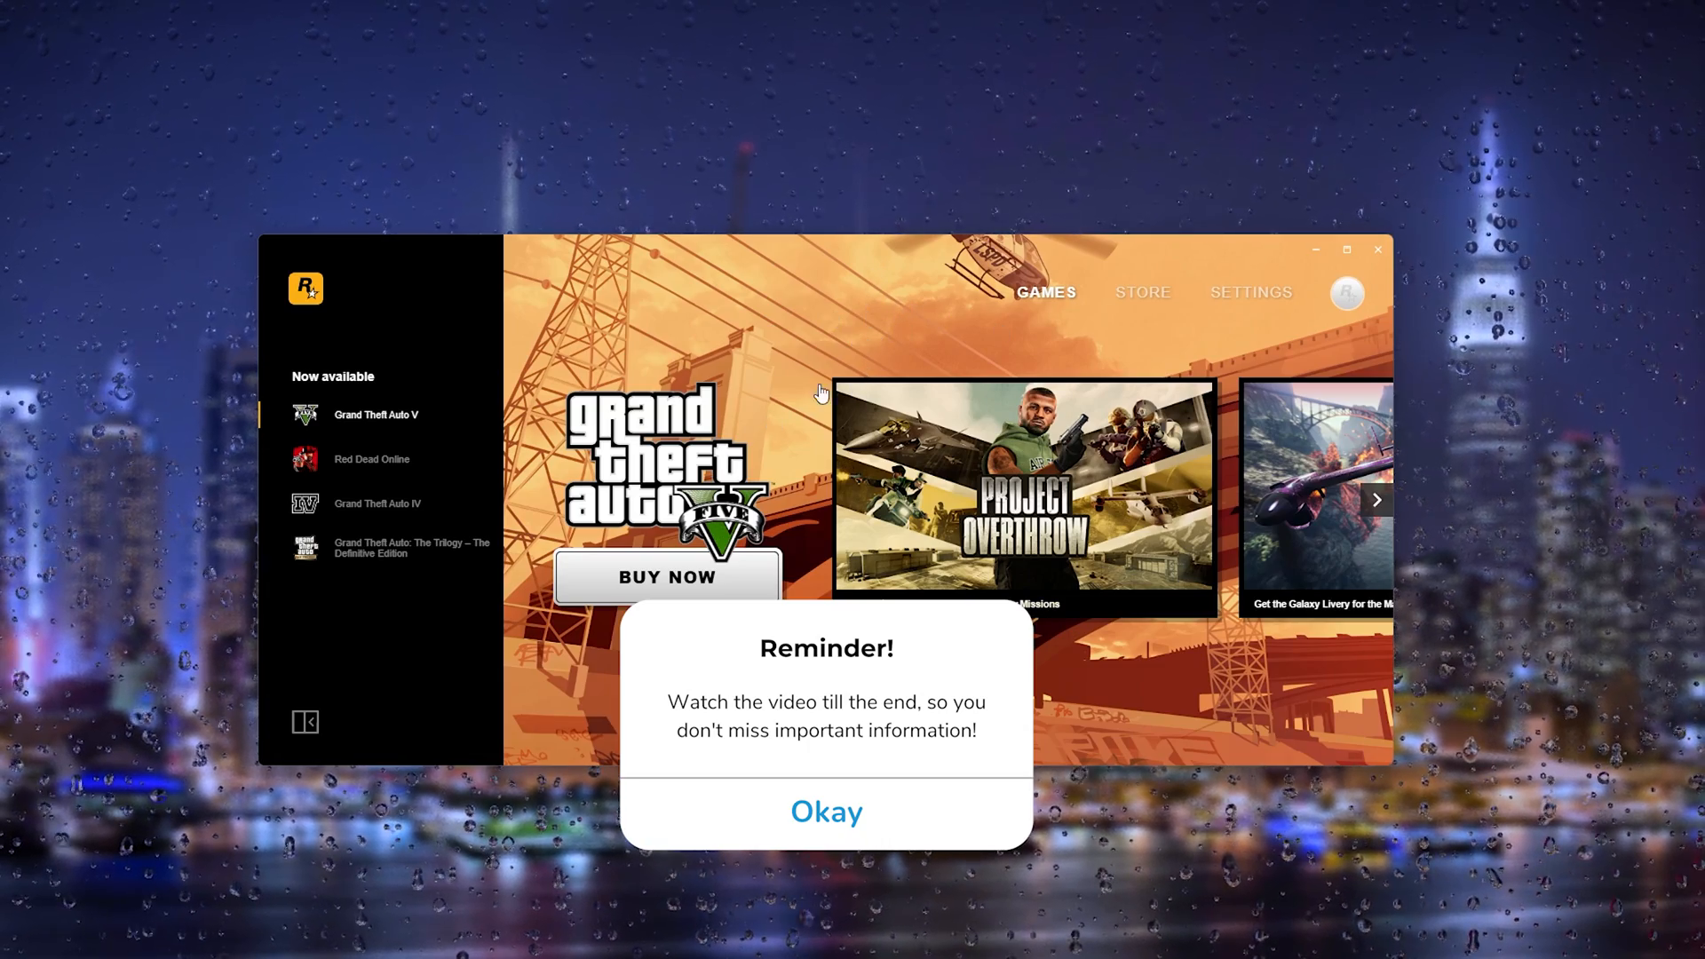
Open the launcher's General settings, which leads to the Social Club profile page in a browser.
click(825, 810)
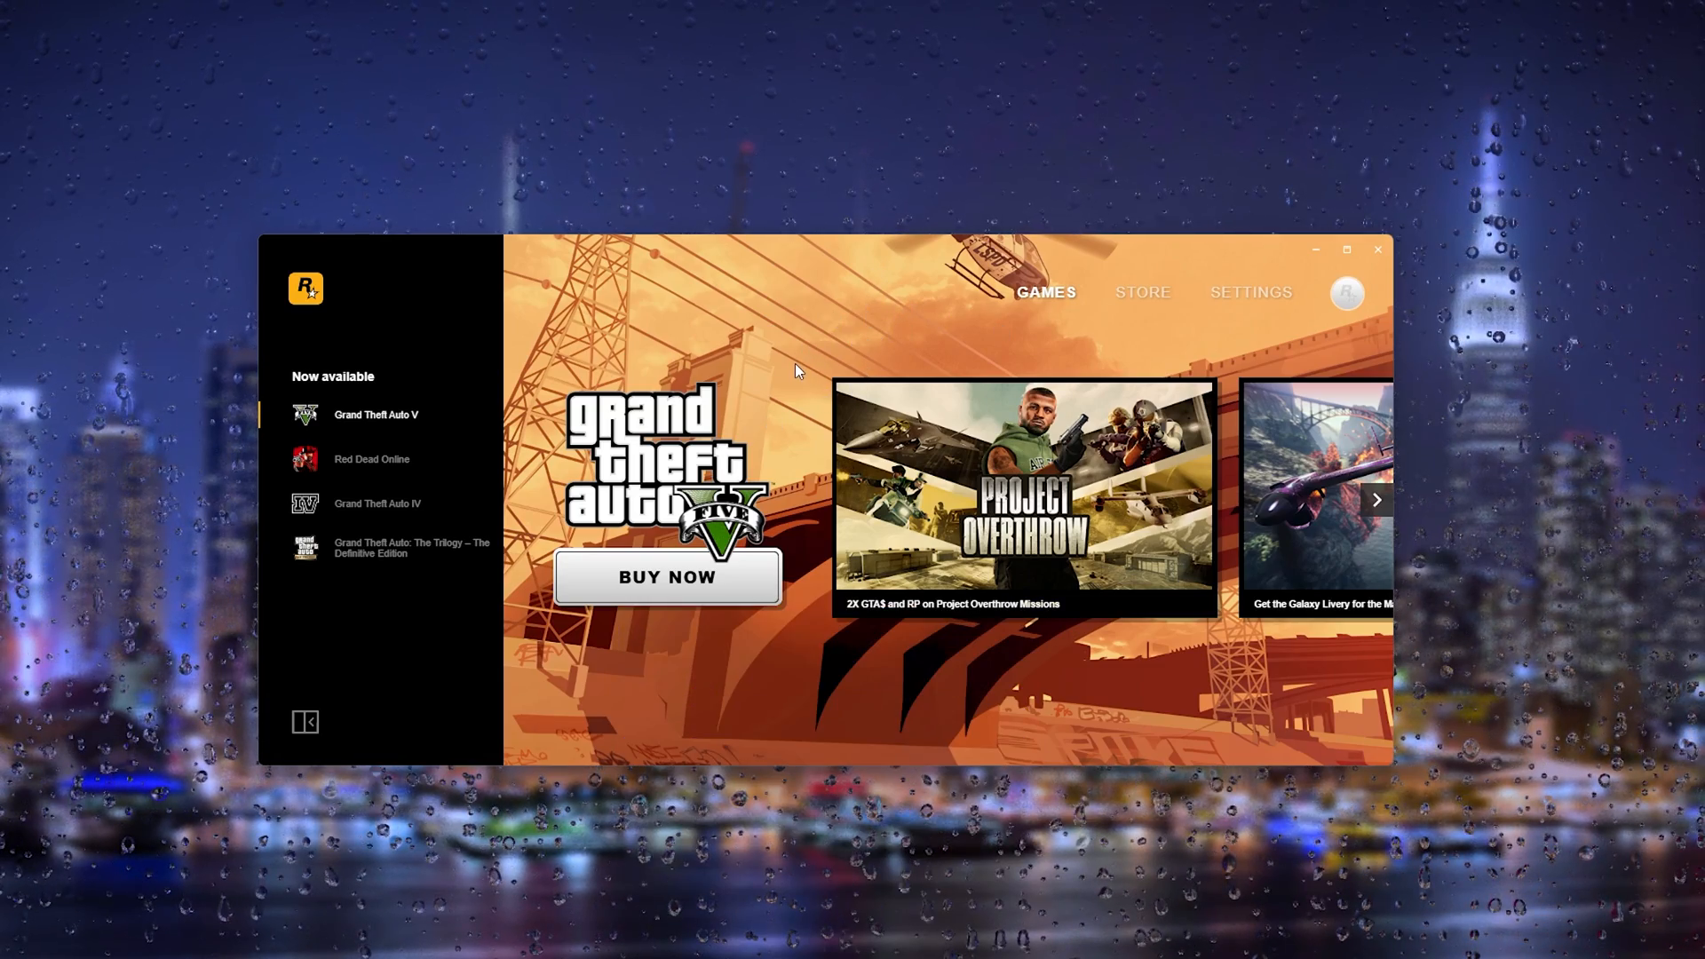
mouse_move(1288, 297)
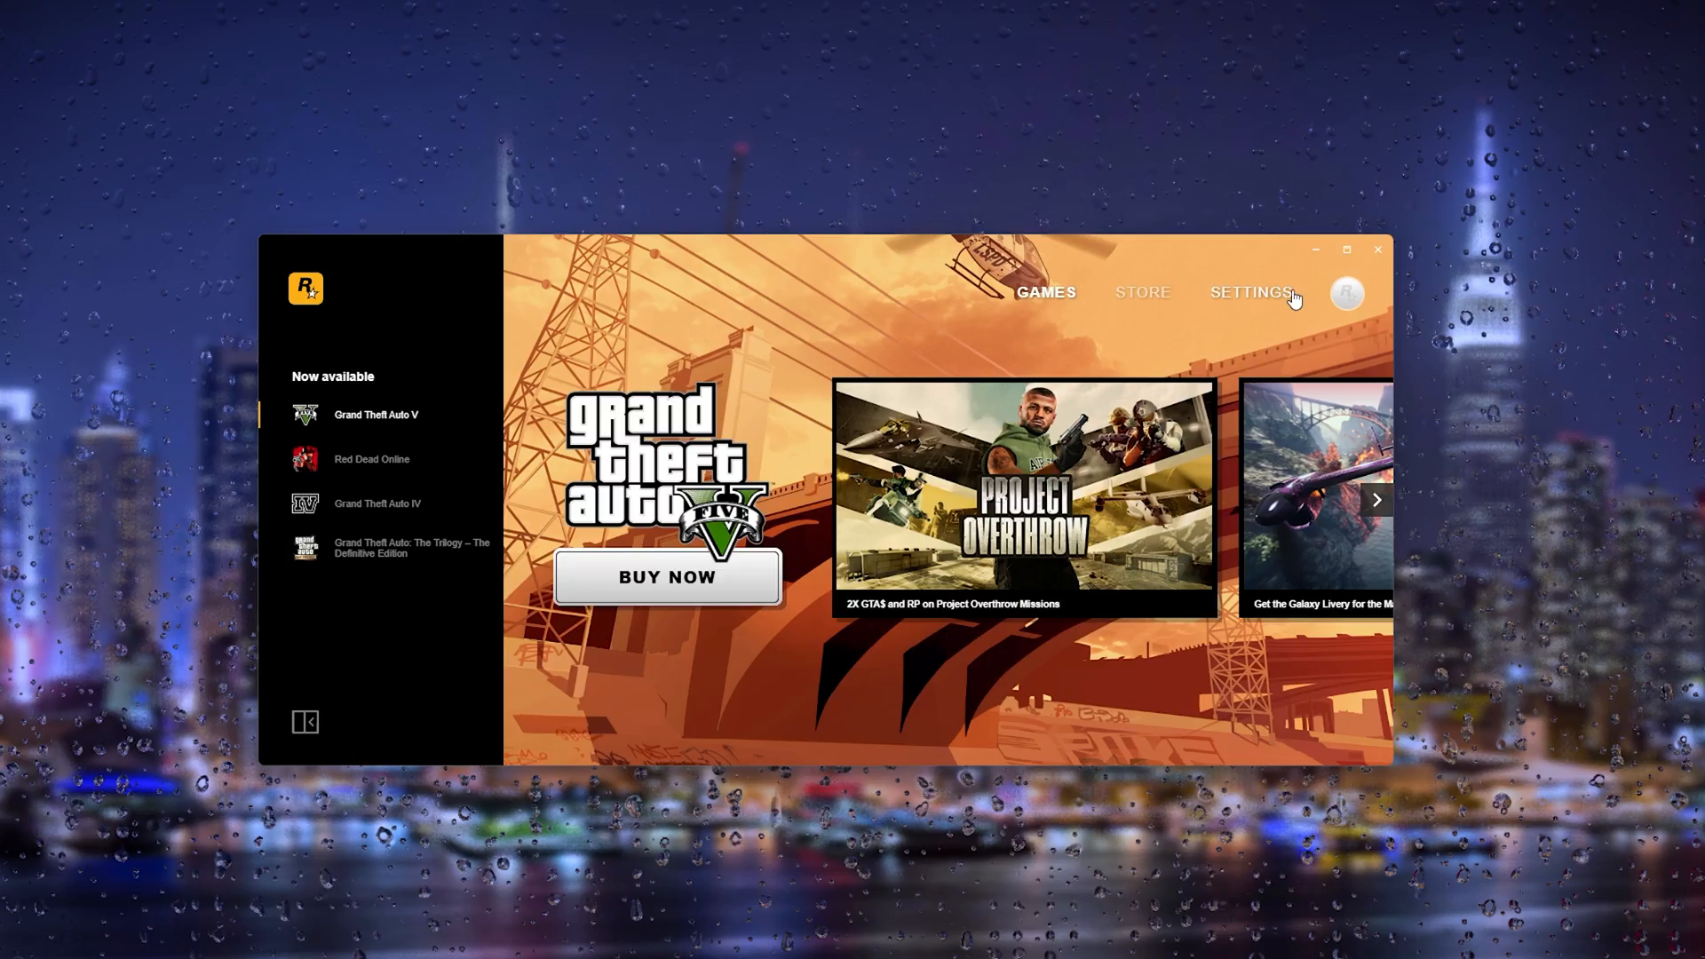
click(1250, 292)
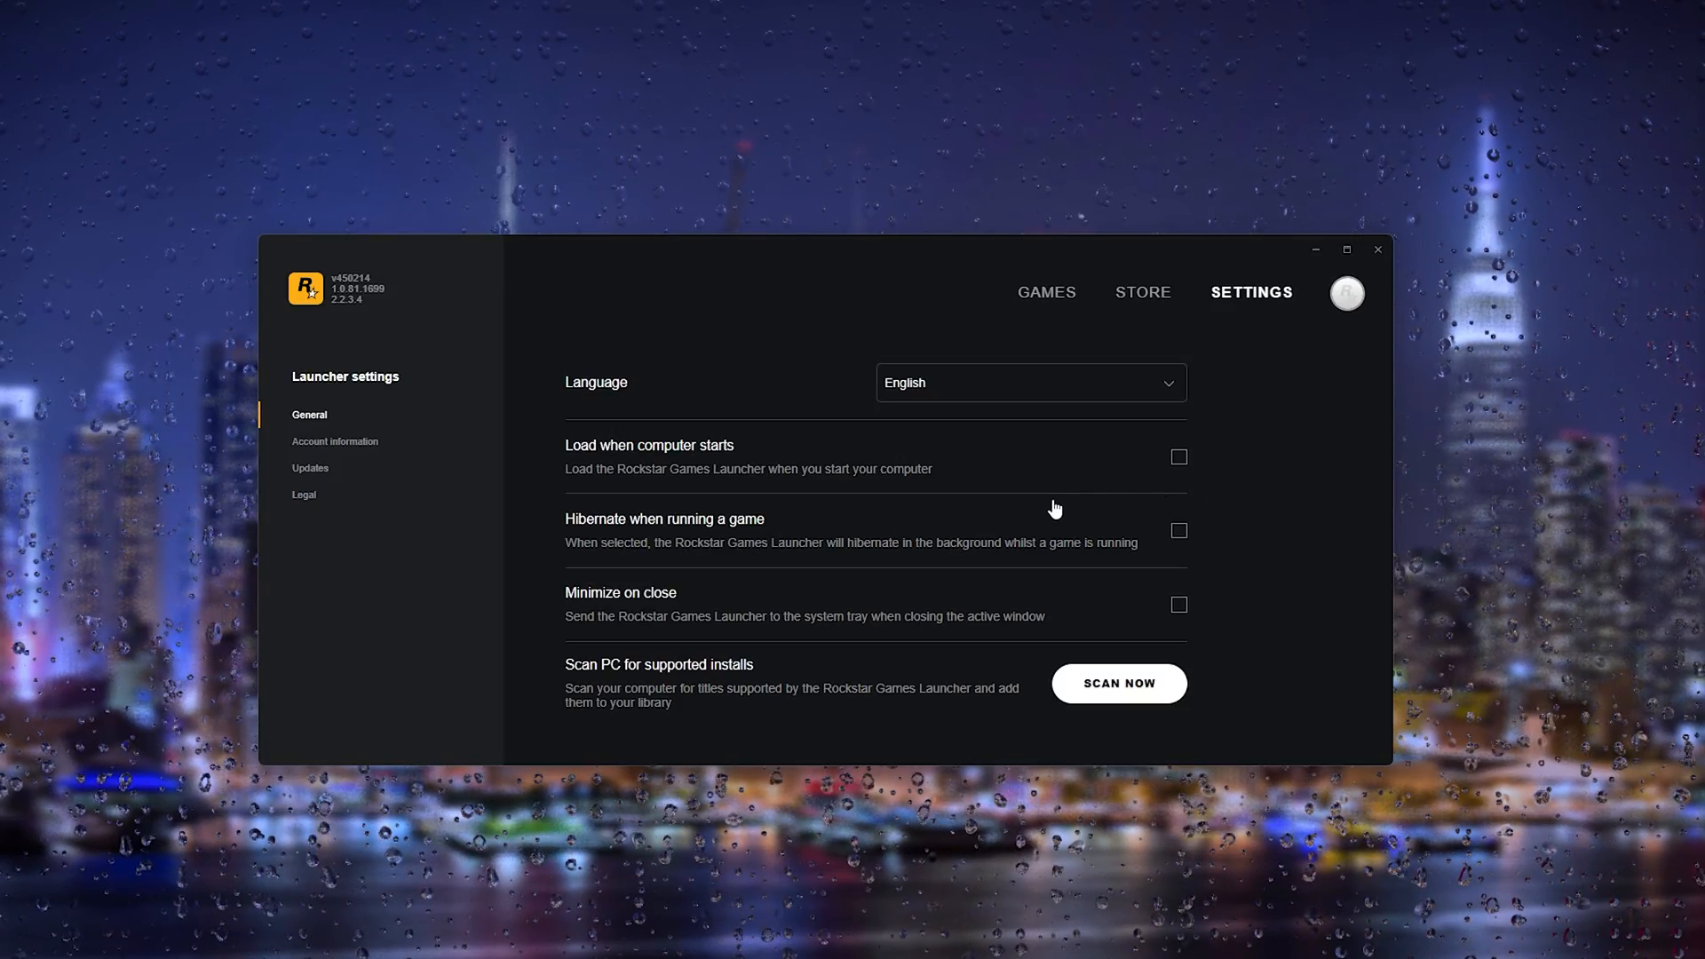
mouse_move(998, 492)
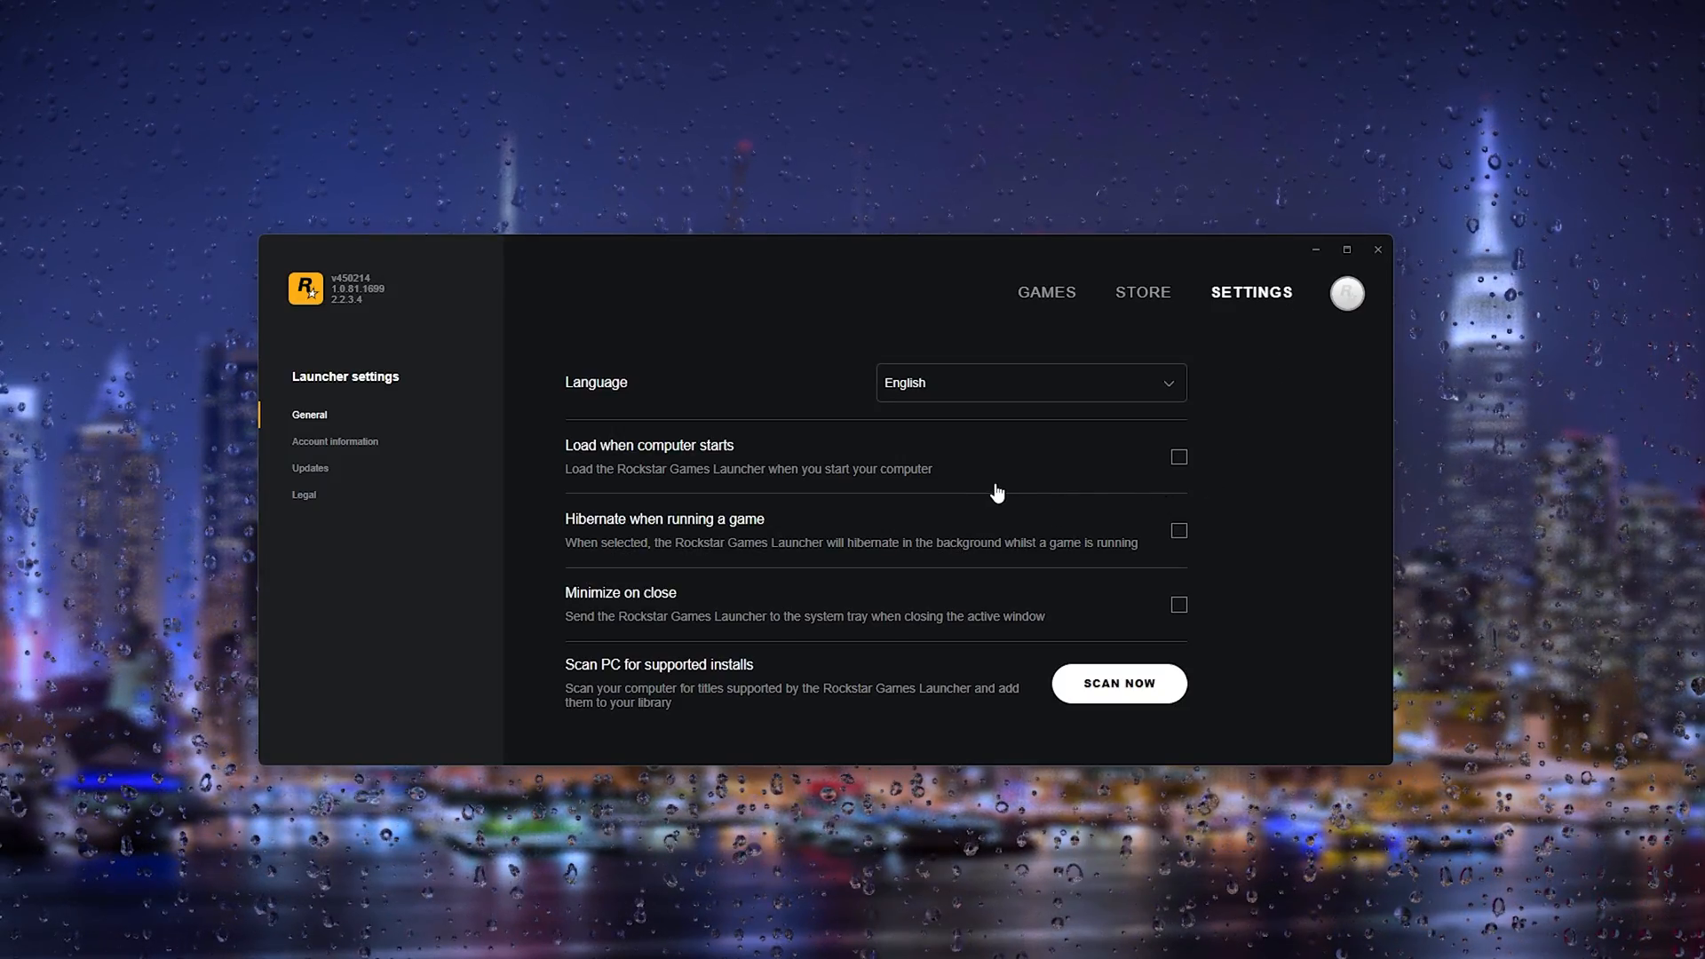
click(1347, 293)
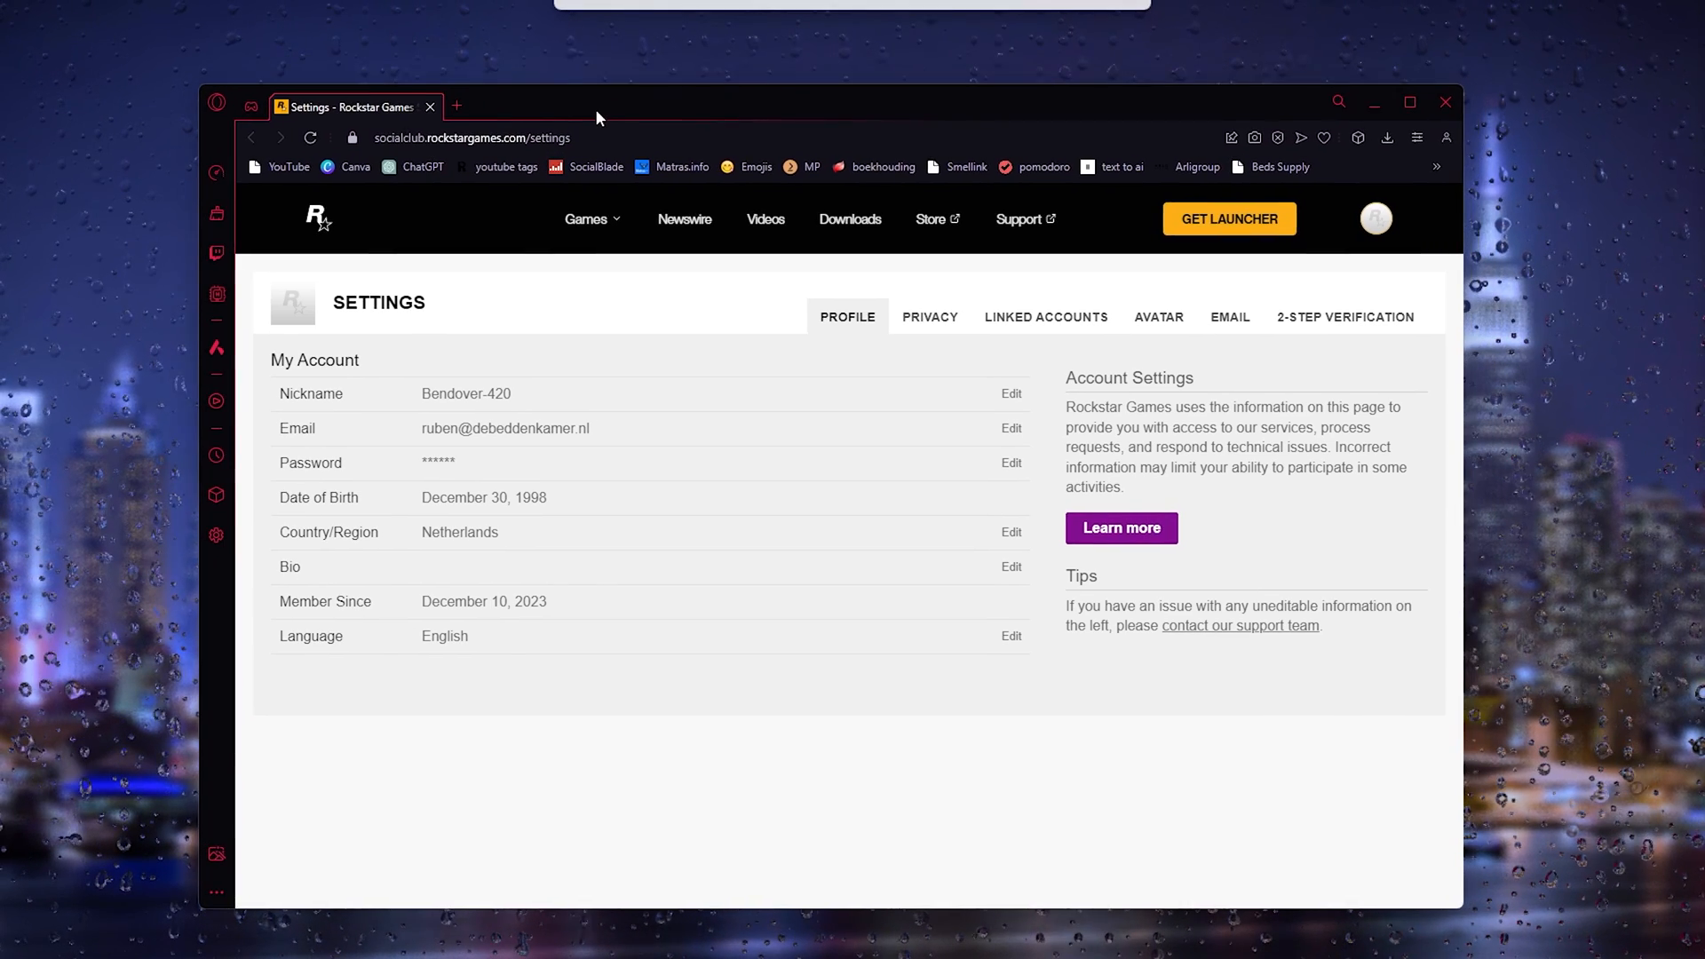
mouse_move(1036, 323)
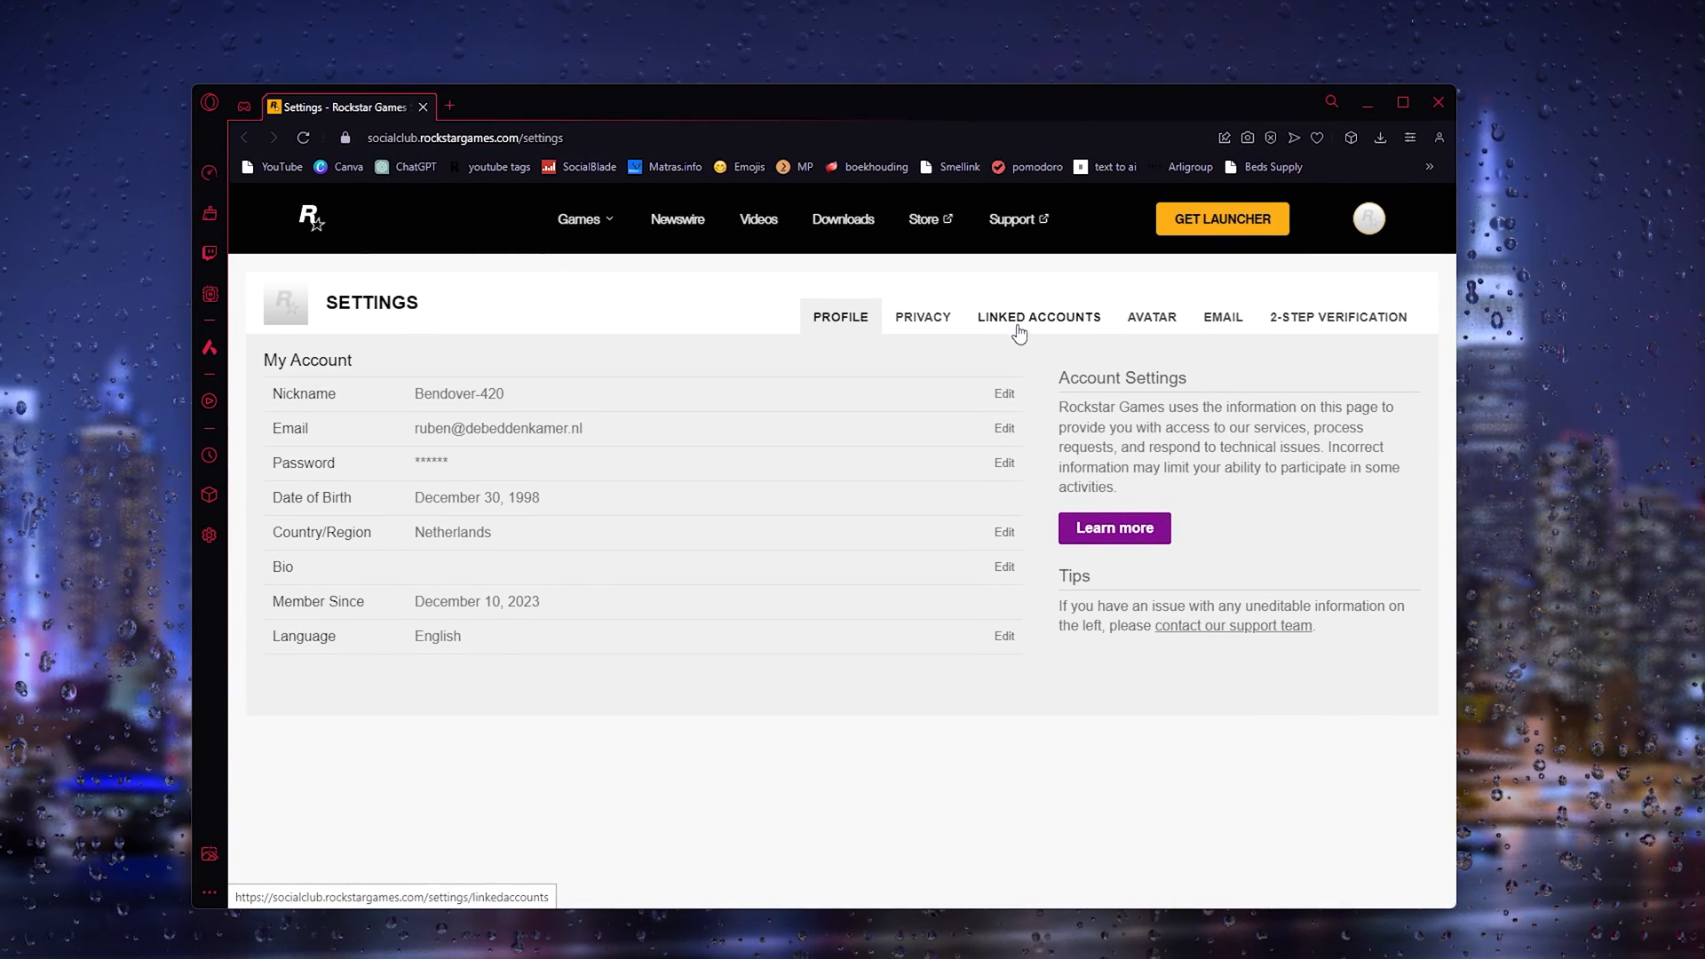
Switch to the Linked Accounts tab listing Xbox, PlayStation, Facebook, Google, Twitch and Amazon.
click(1037, 317)
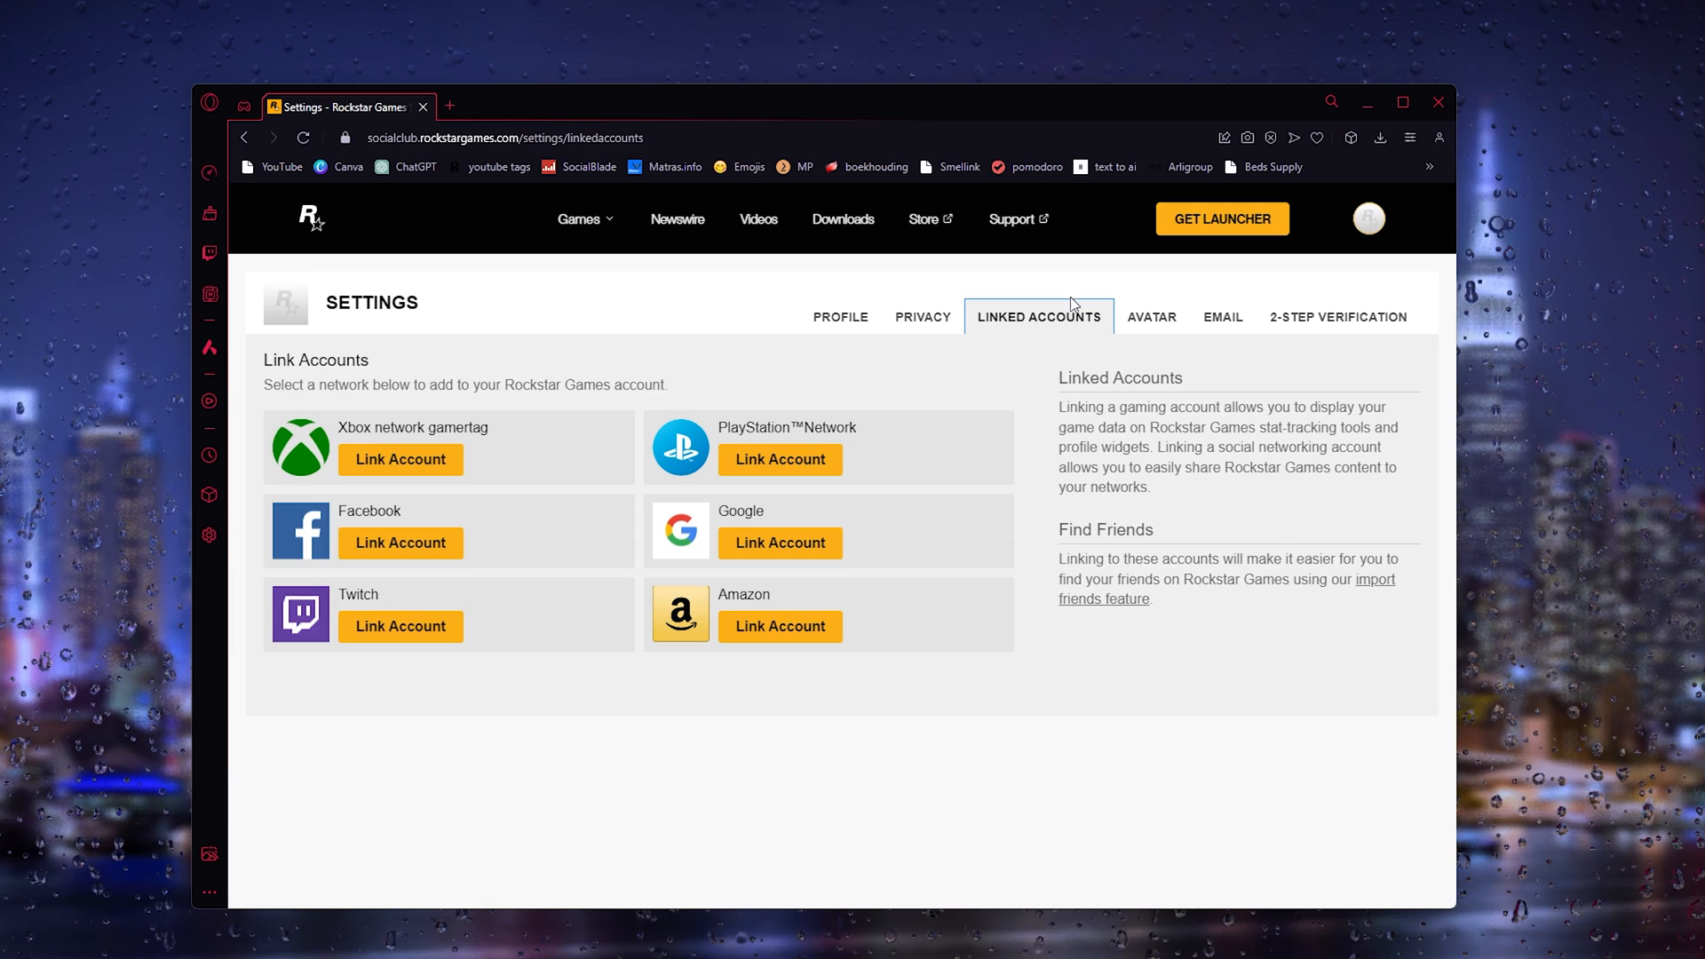
mouse_move(388, 442)
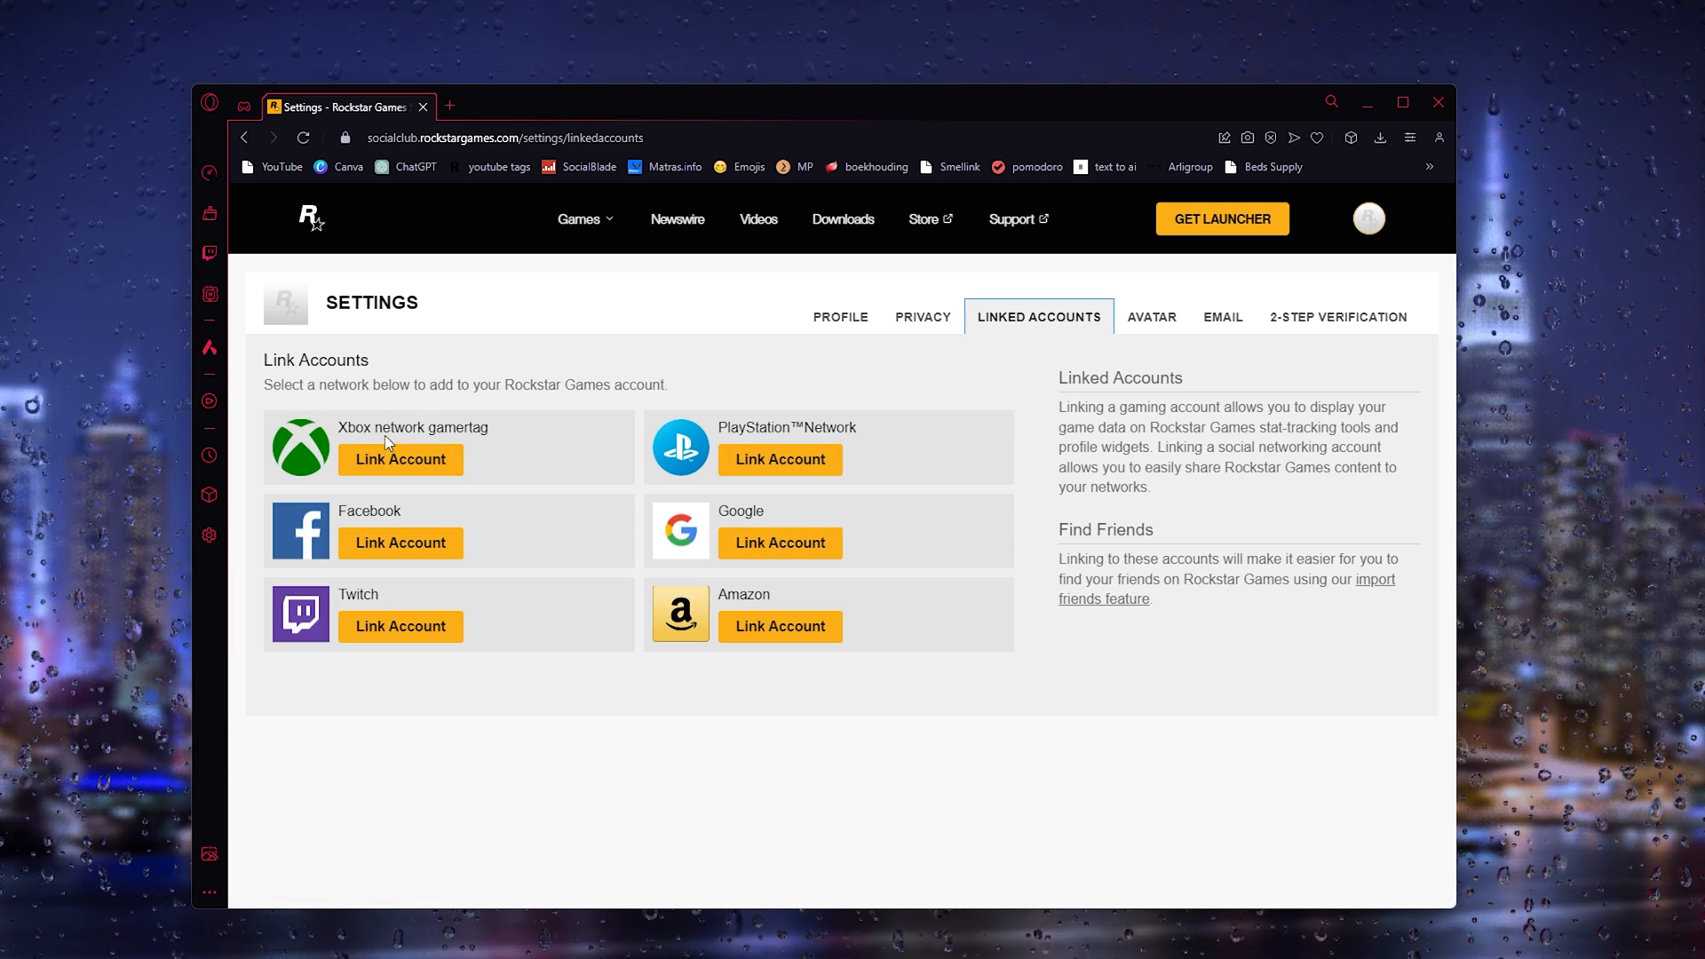
mouse_move(479, 451)
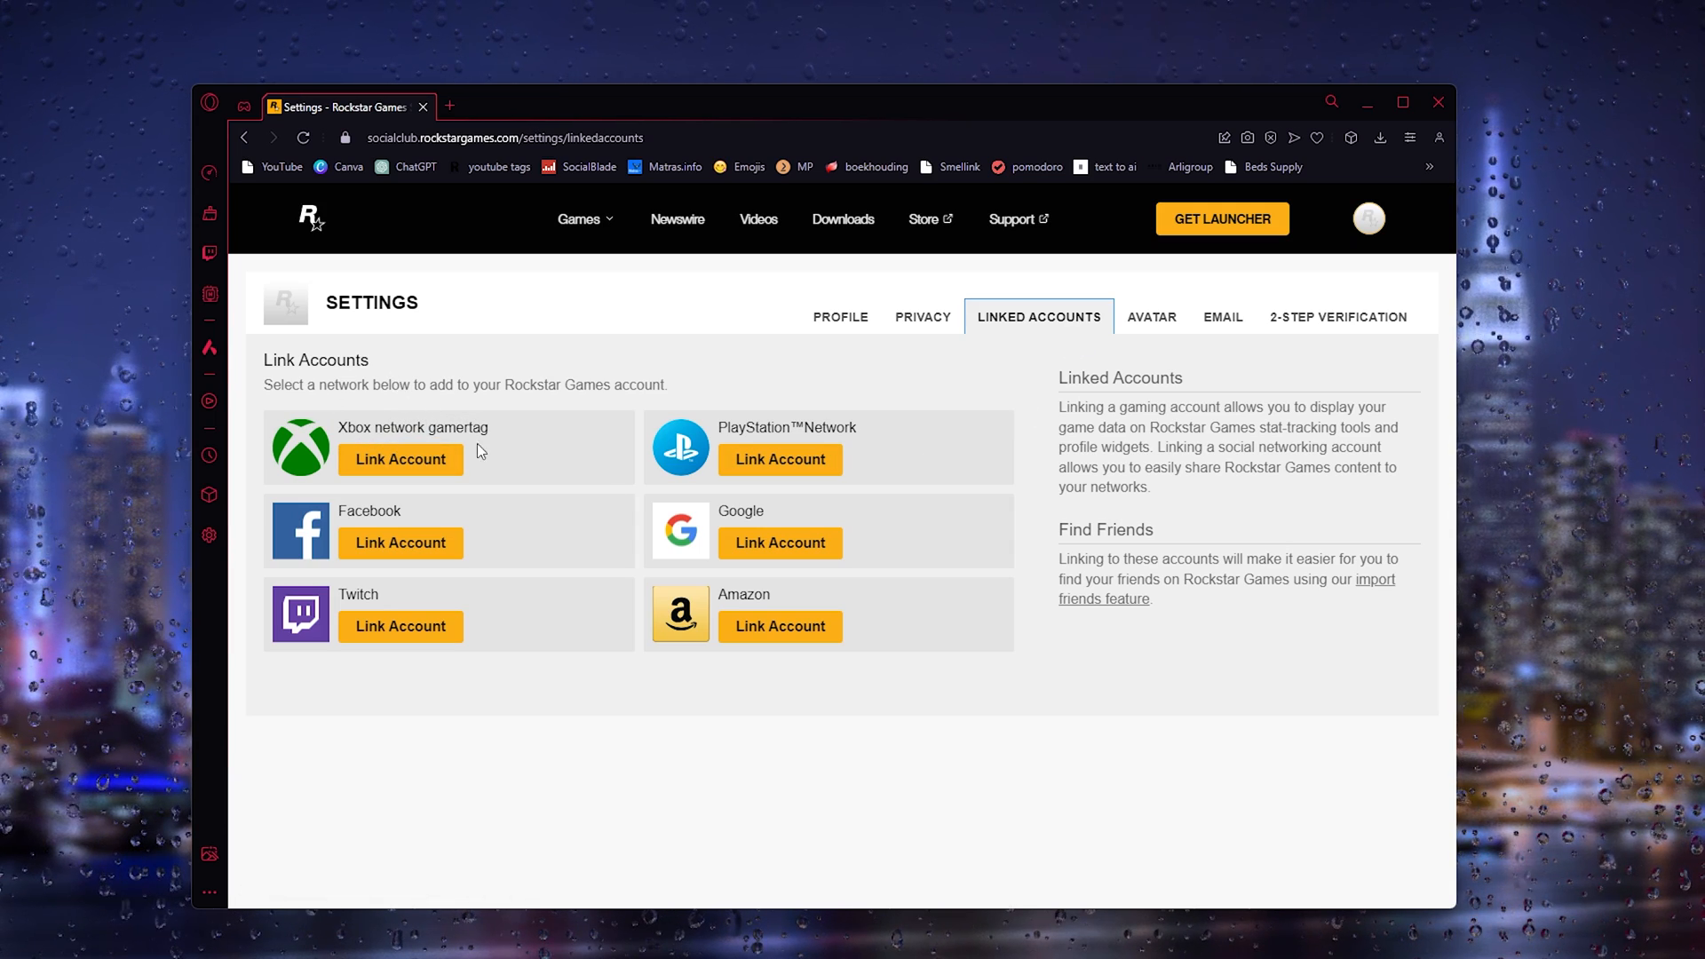
Link the Xbox network gamertag up to the Microsoft sign-in page, then close that tab.
click(401, 459)
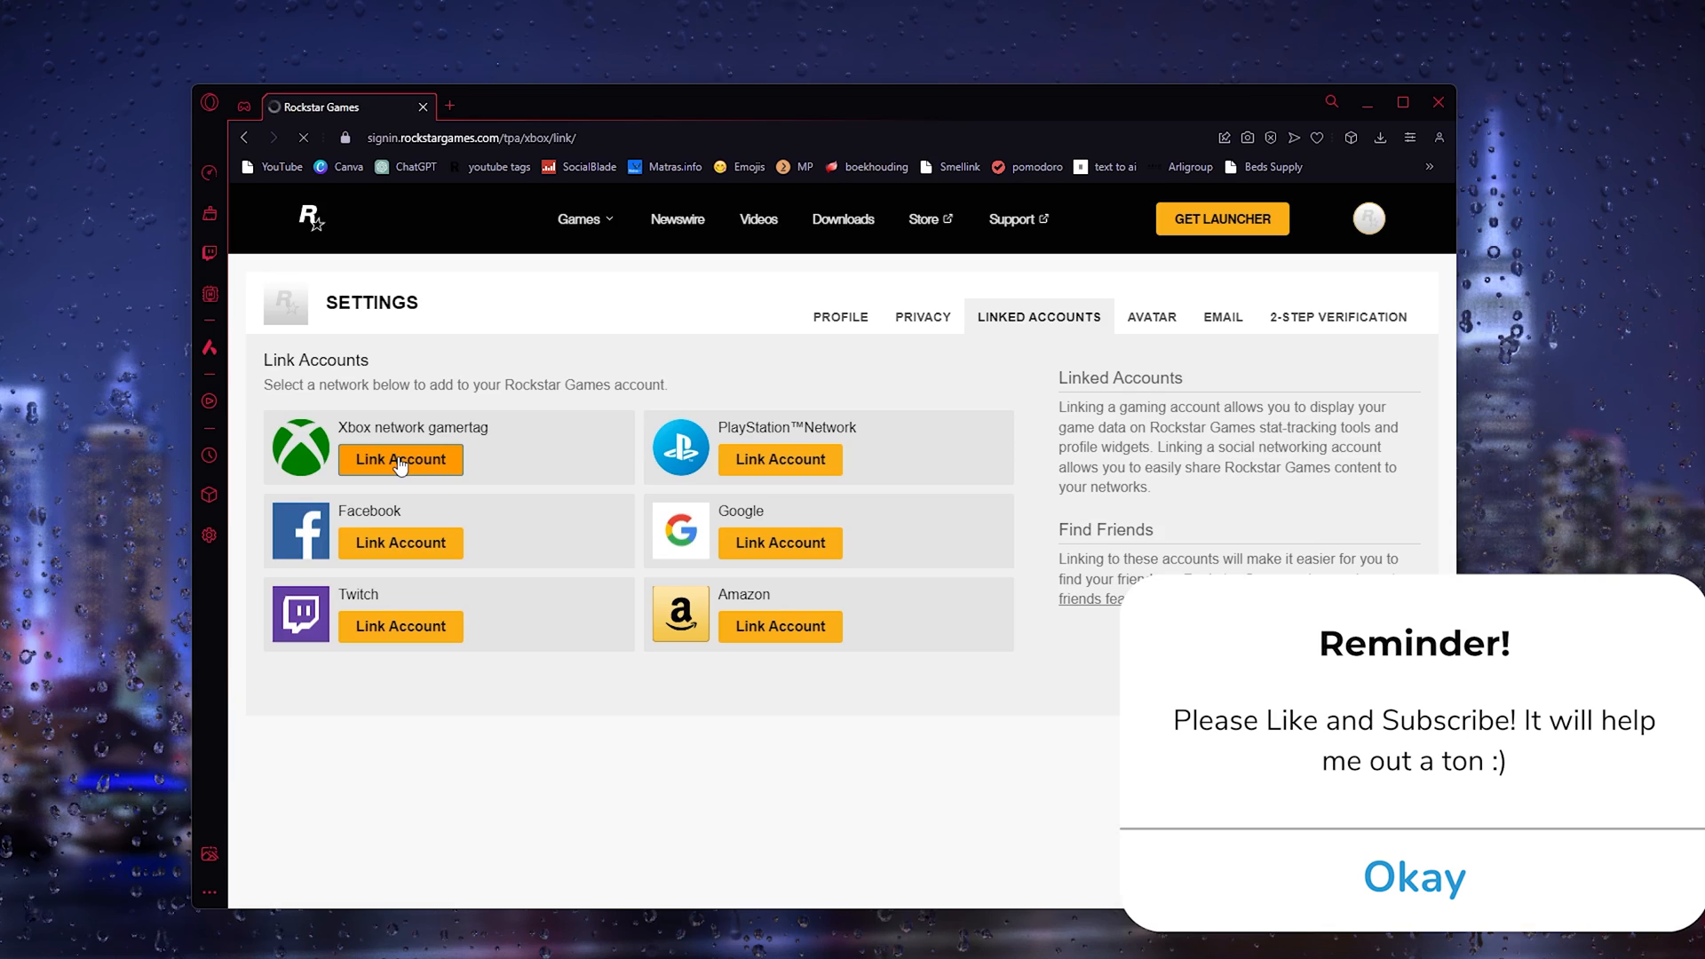
click(398, 459)
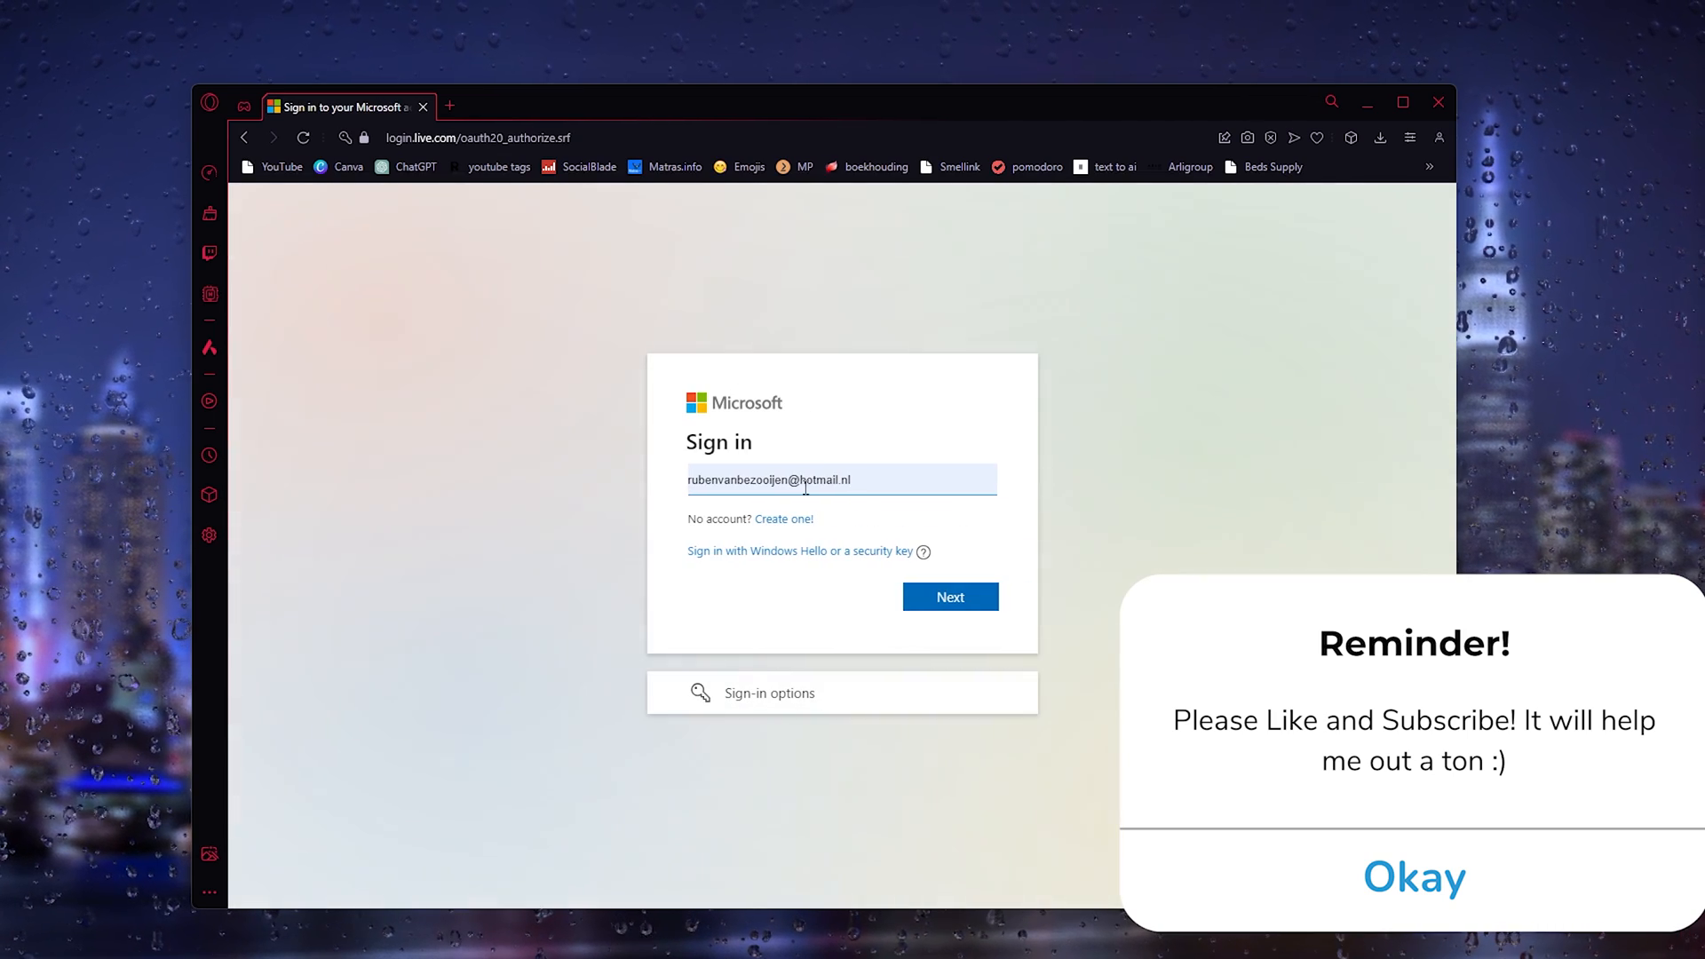
click(1414, 876)
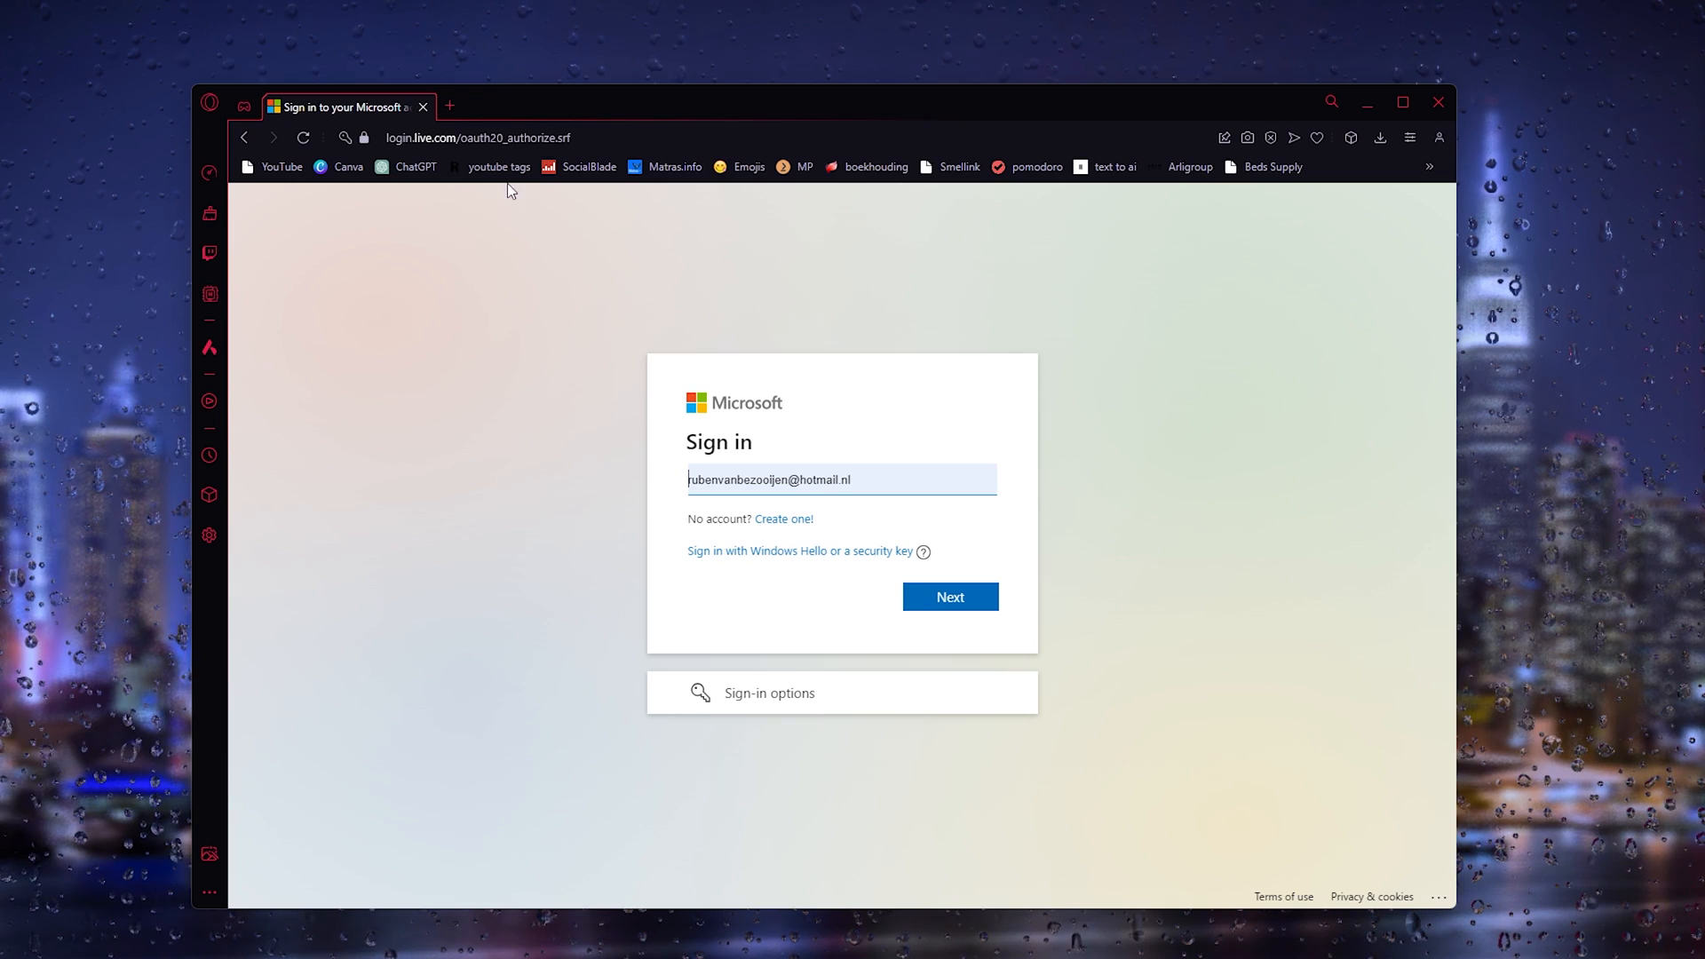
mouse_move(425, 106)
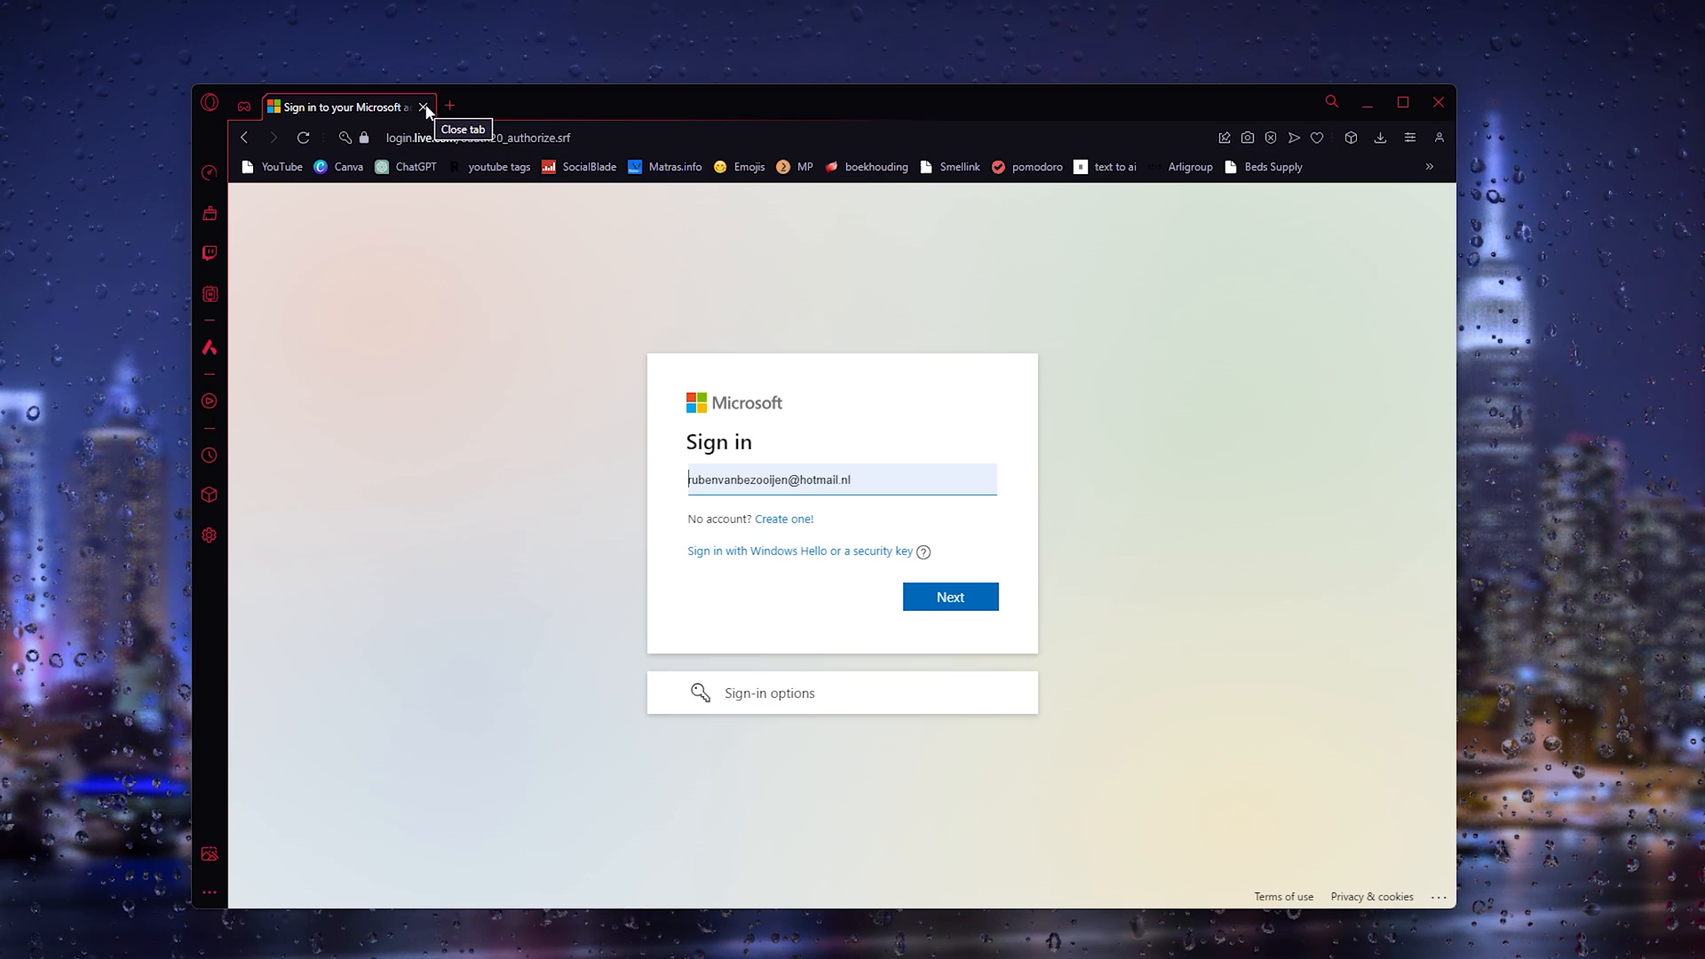
click(425, 107)
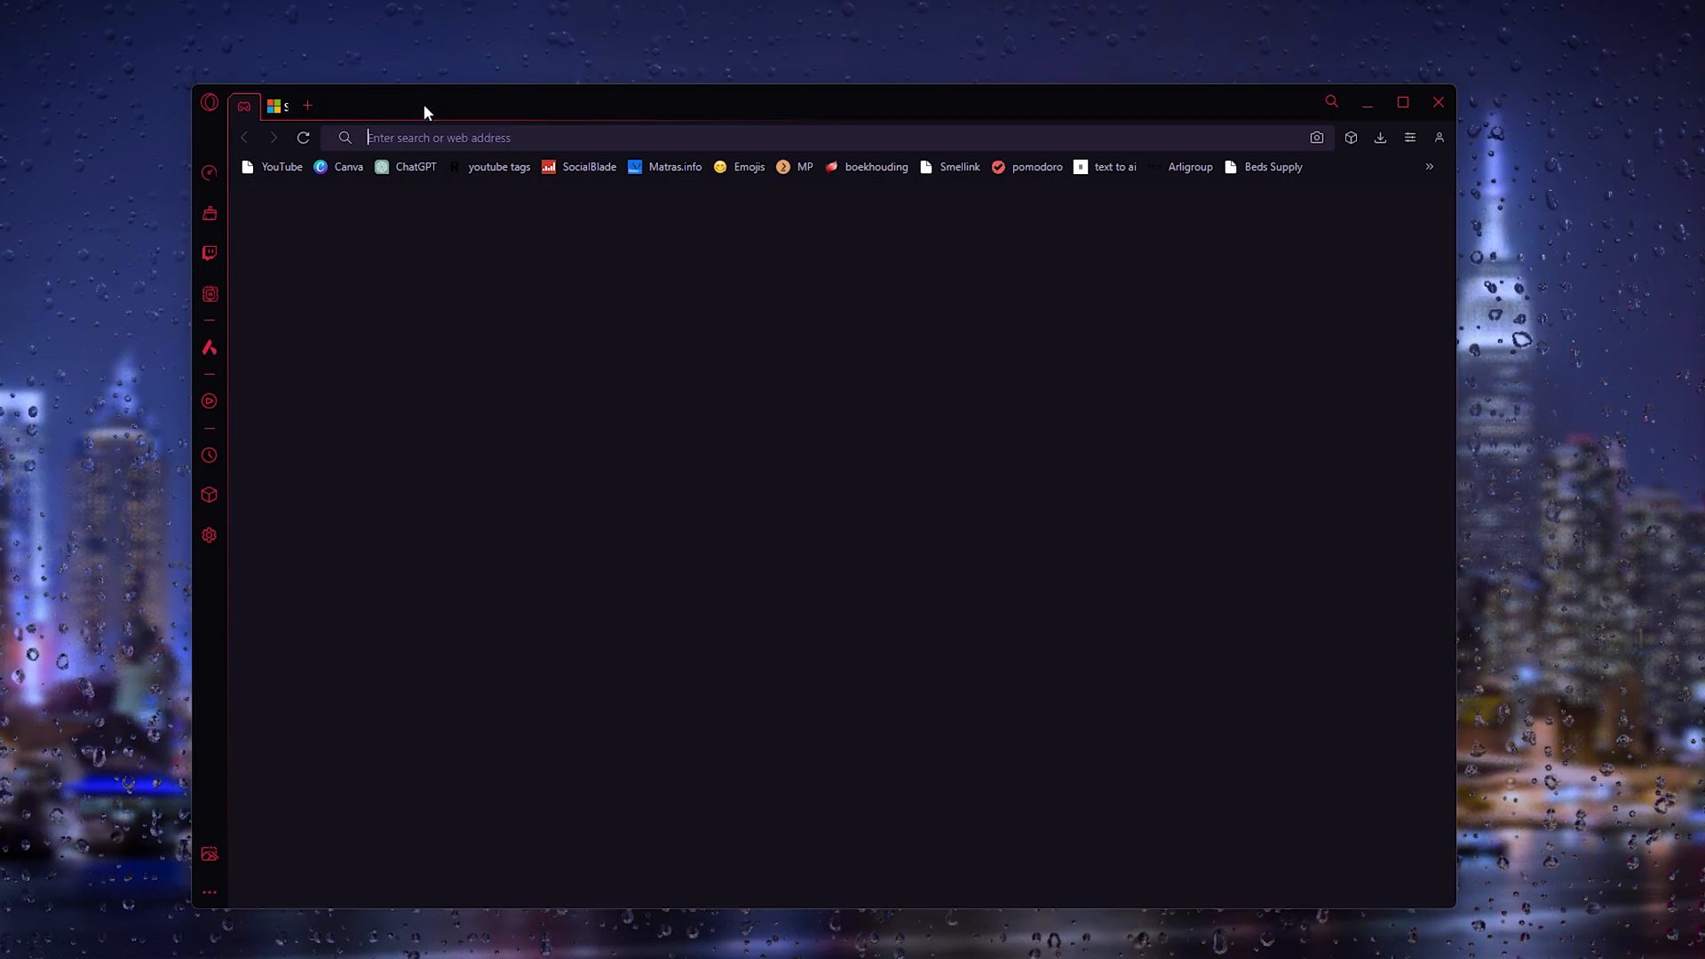